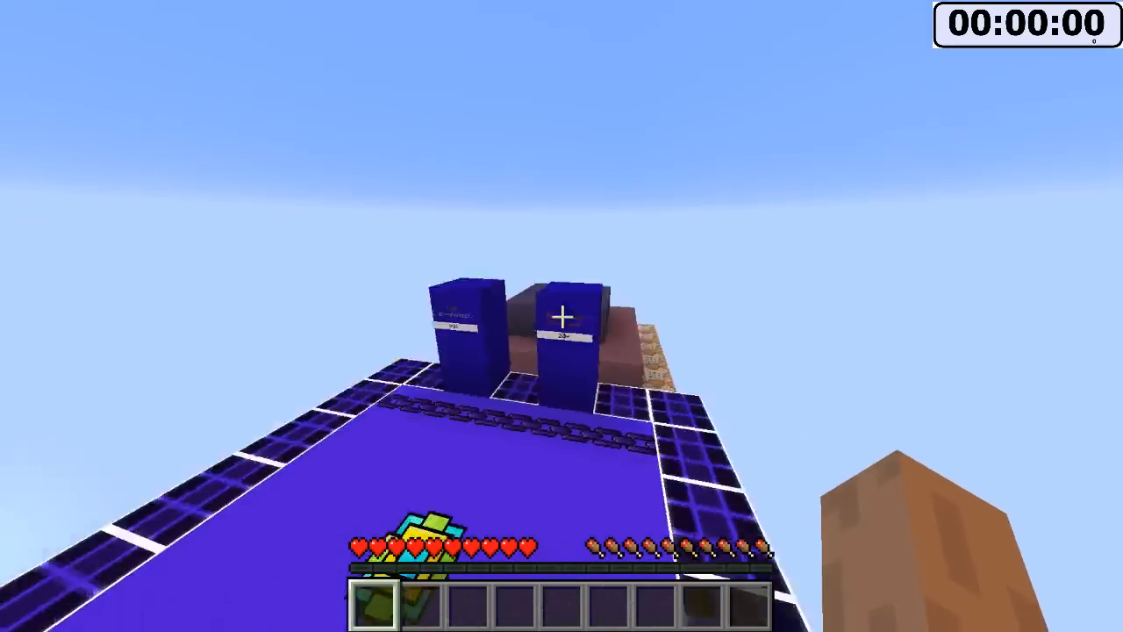
mouse_move(562, 316)
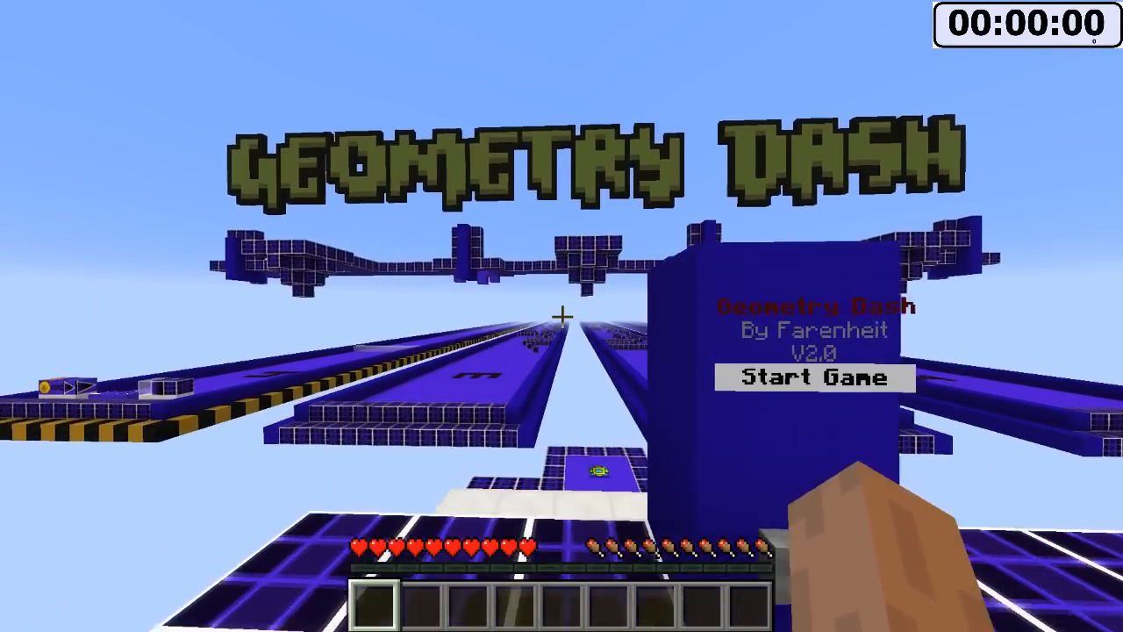
Resume the game, pause into the game menu and options, then return to the menu at the hub
click(811, 378)
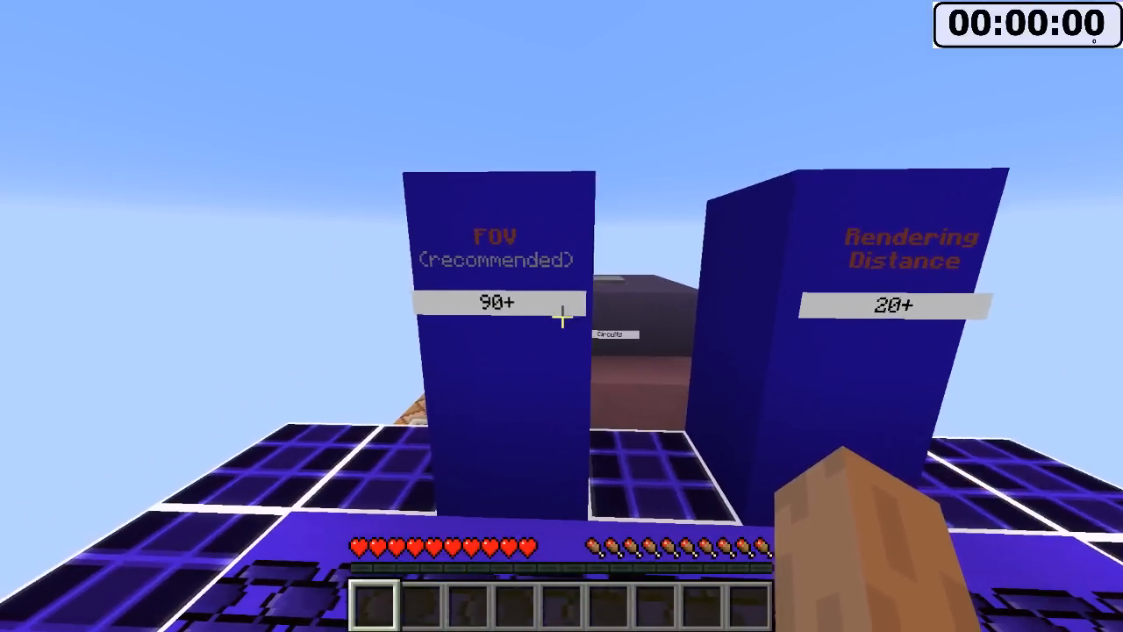
key(Escape)
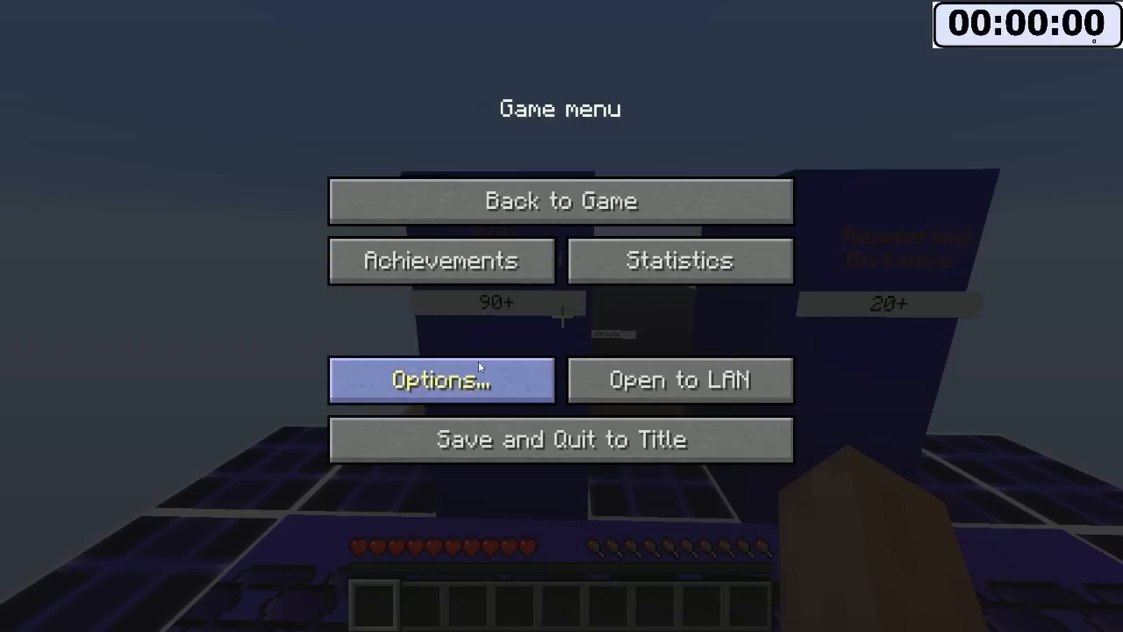
click(440, 379)
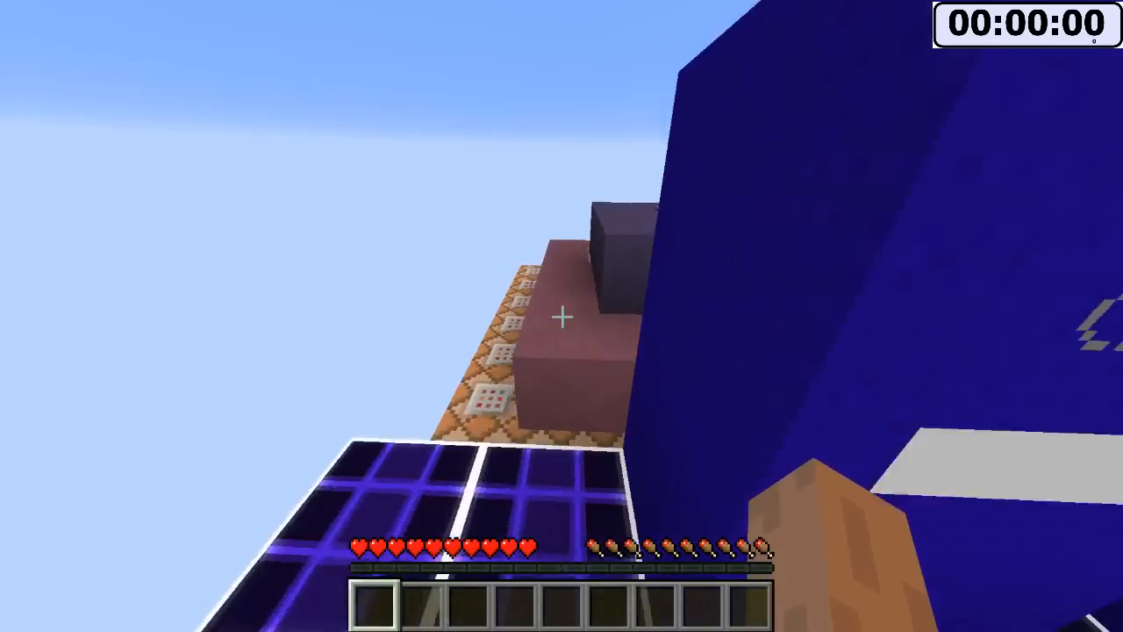
mouse_move(562, 316)
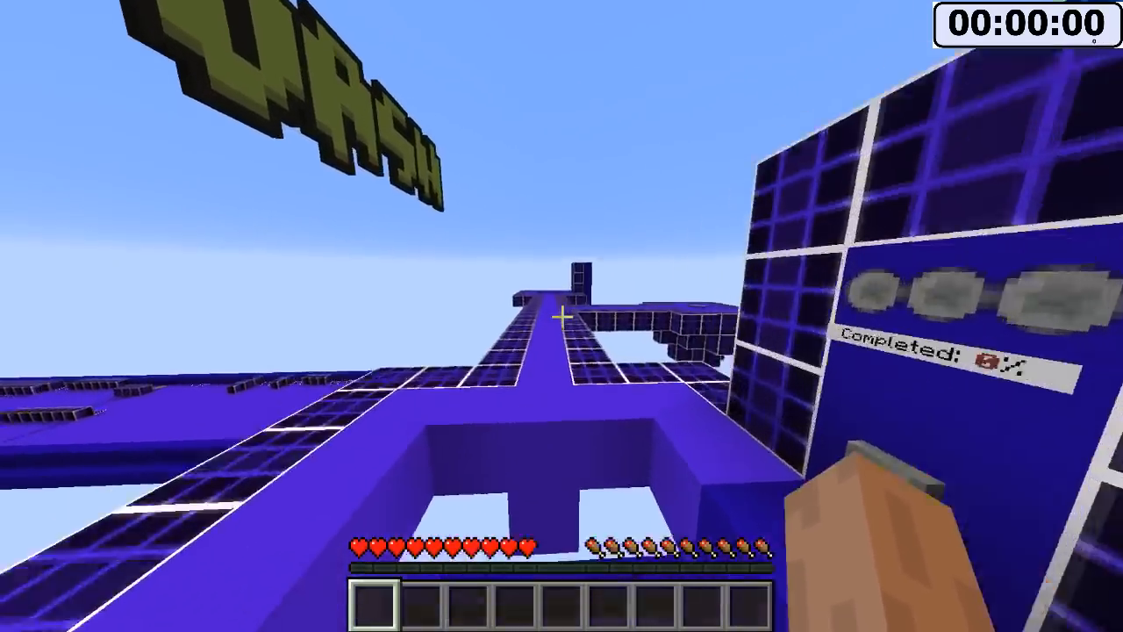
mouse_move(562, 316)
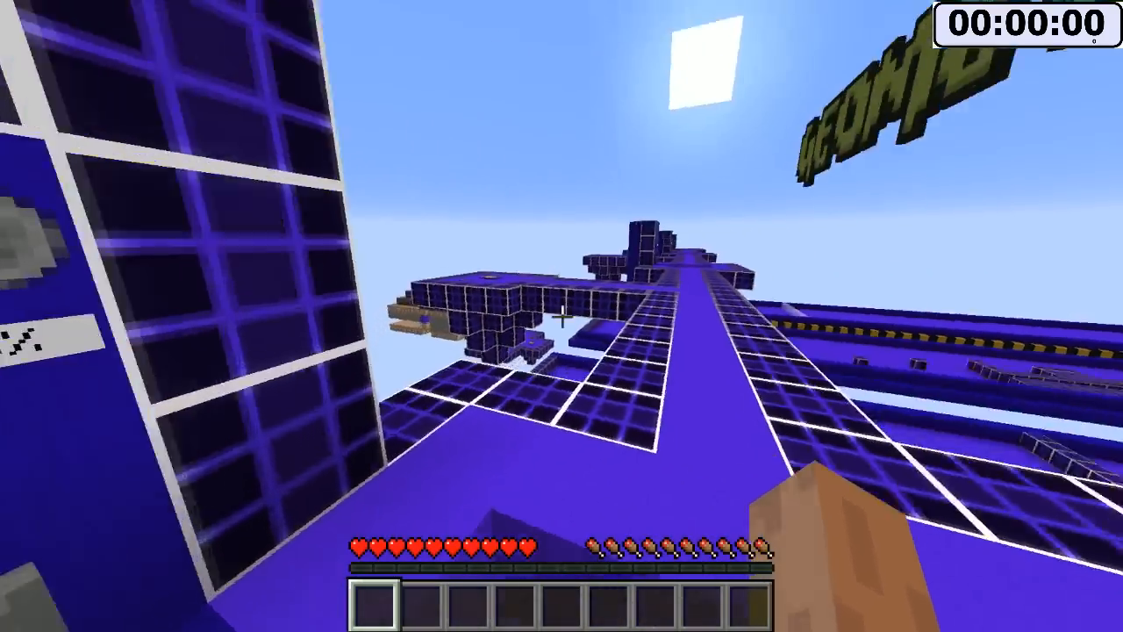
mouse_move(562, 316)
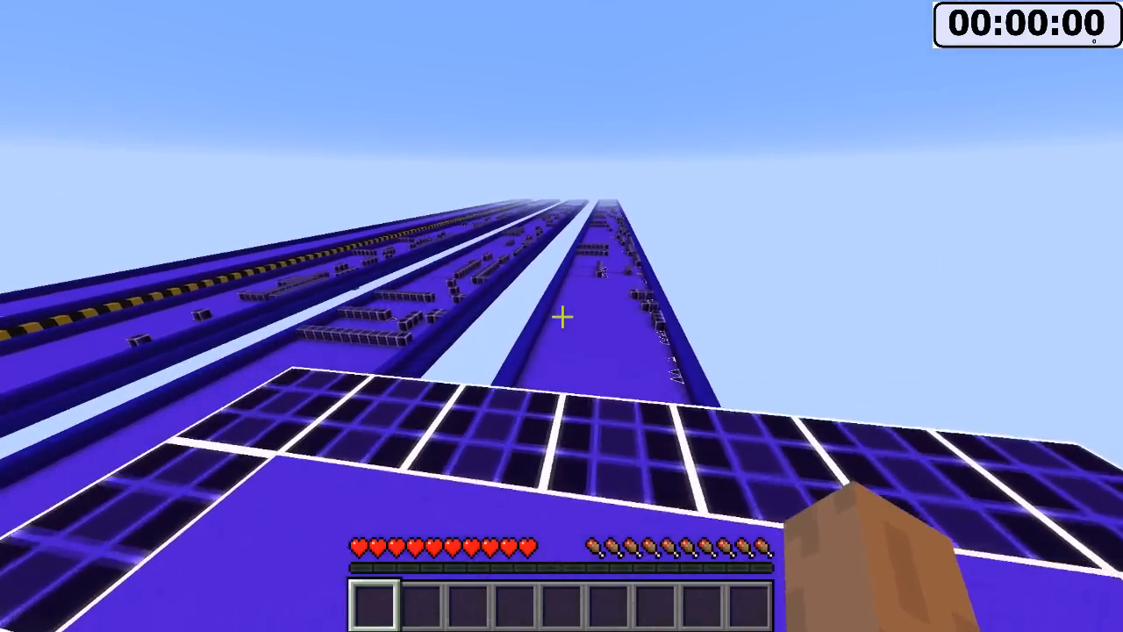
mouse_move(562, 316)
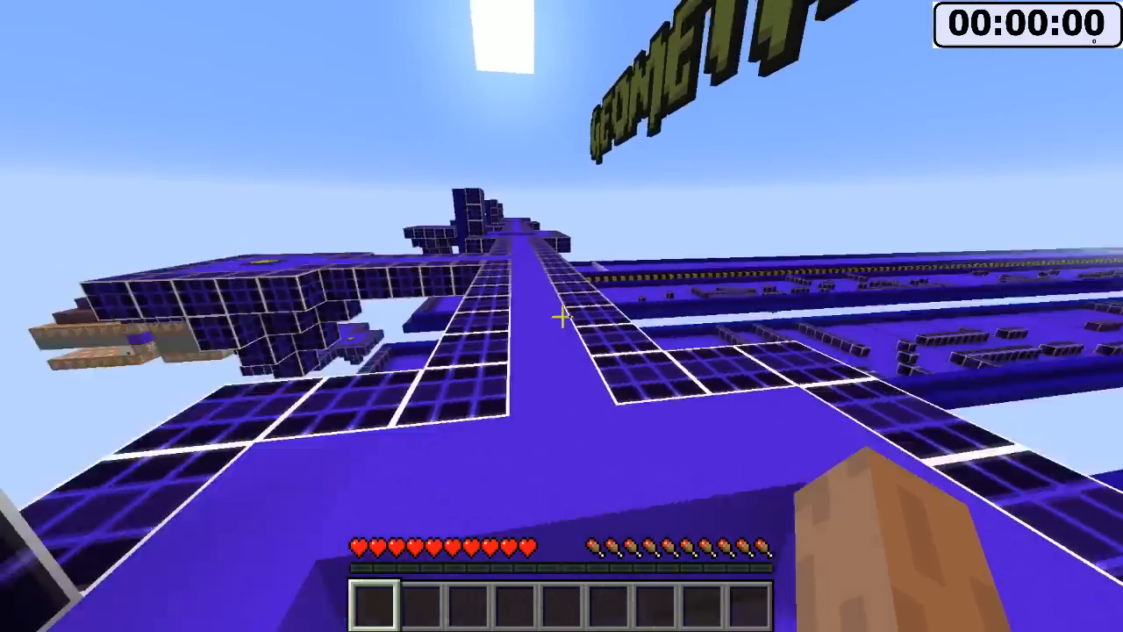
key(Escape)
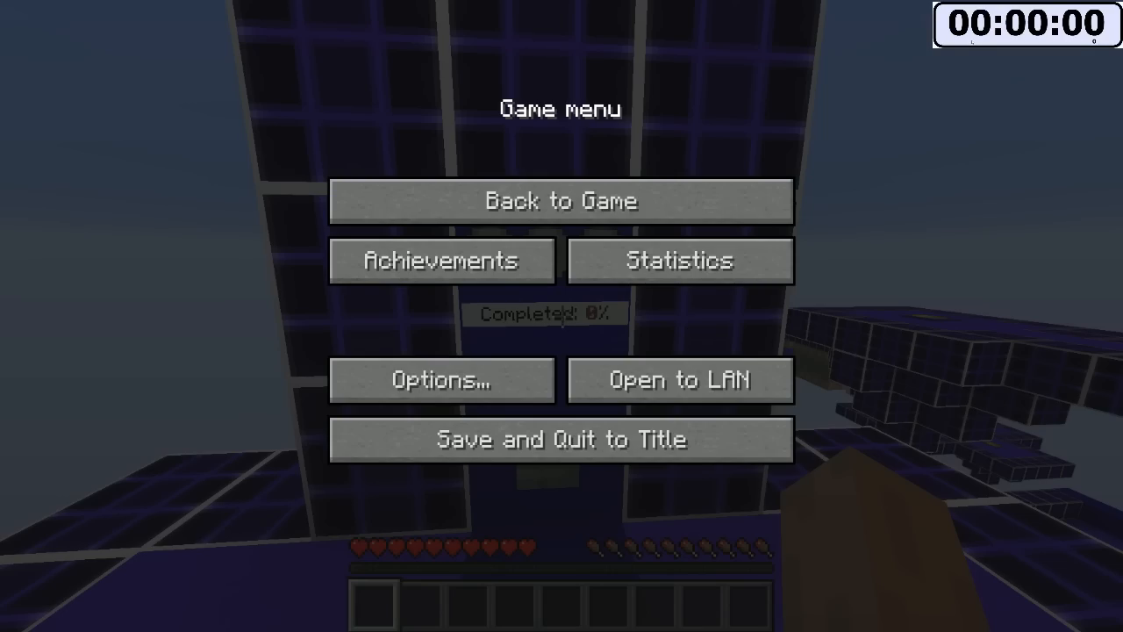
click(559, 200)
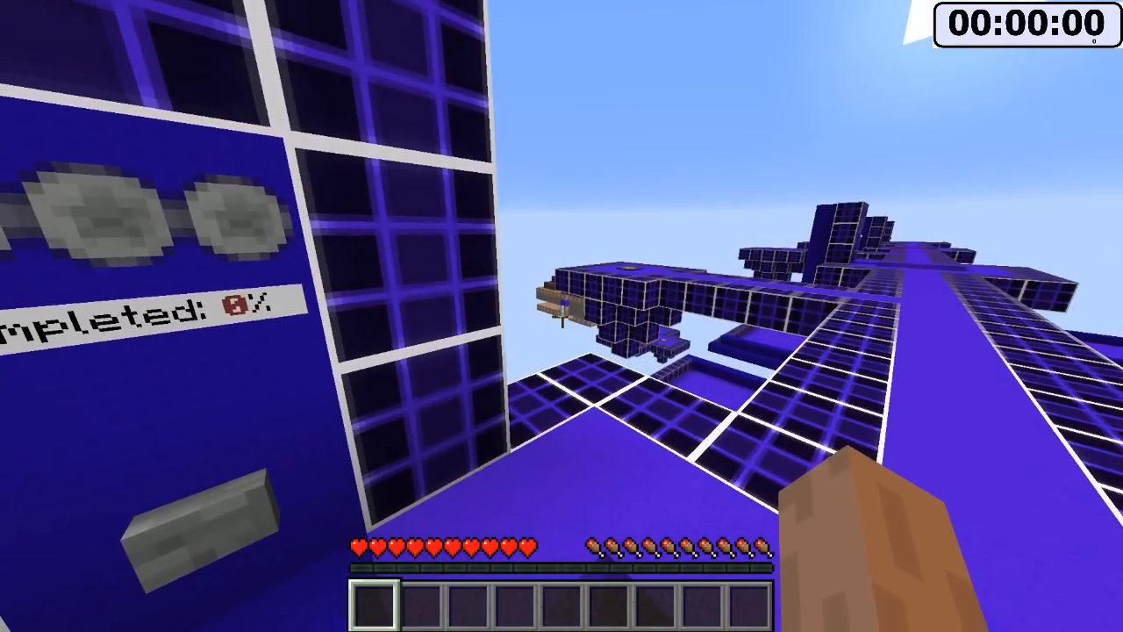
mouse_move(561, 315)
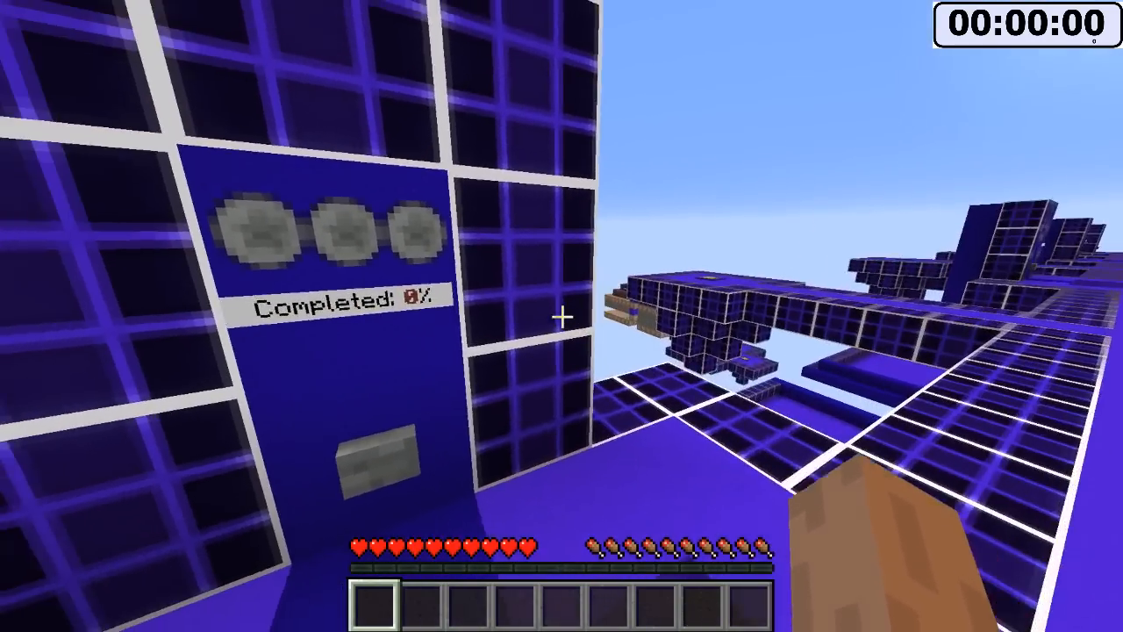
mouse_move(562, 316)
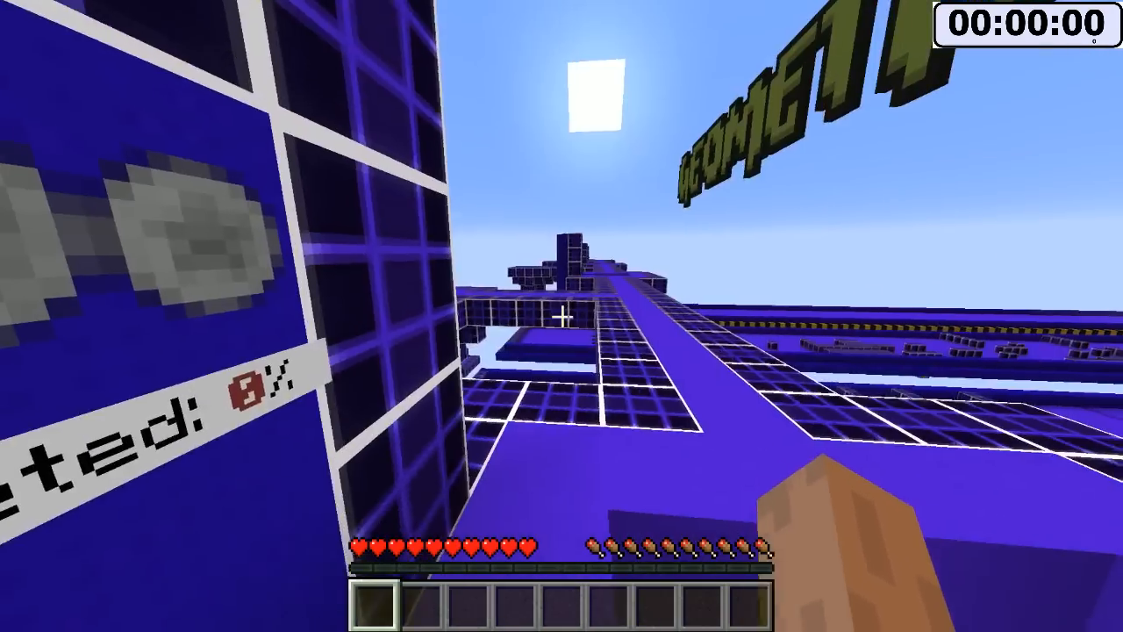
key(Escape)
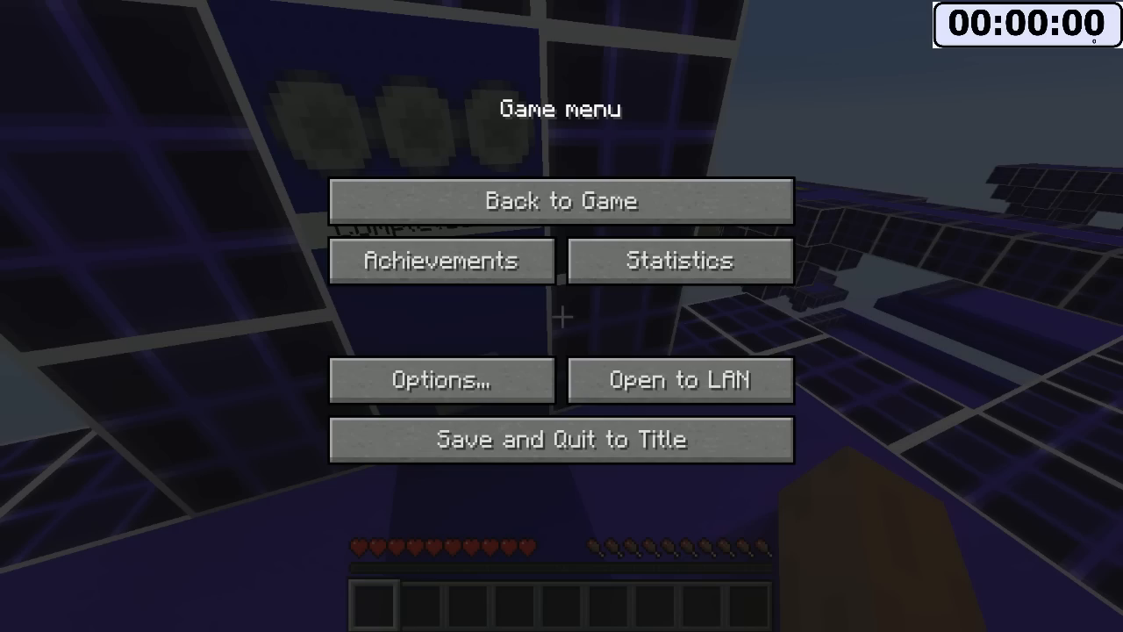
click(558, 200)
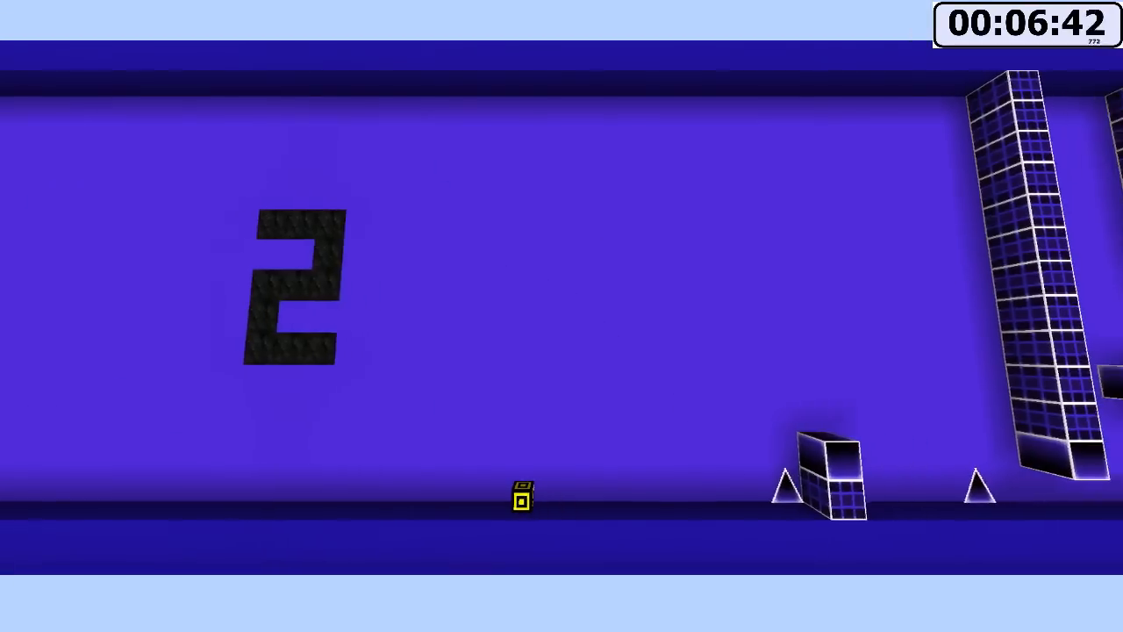
Jump the cube over the first spikes of level 2
key(space)
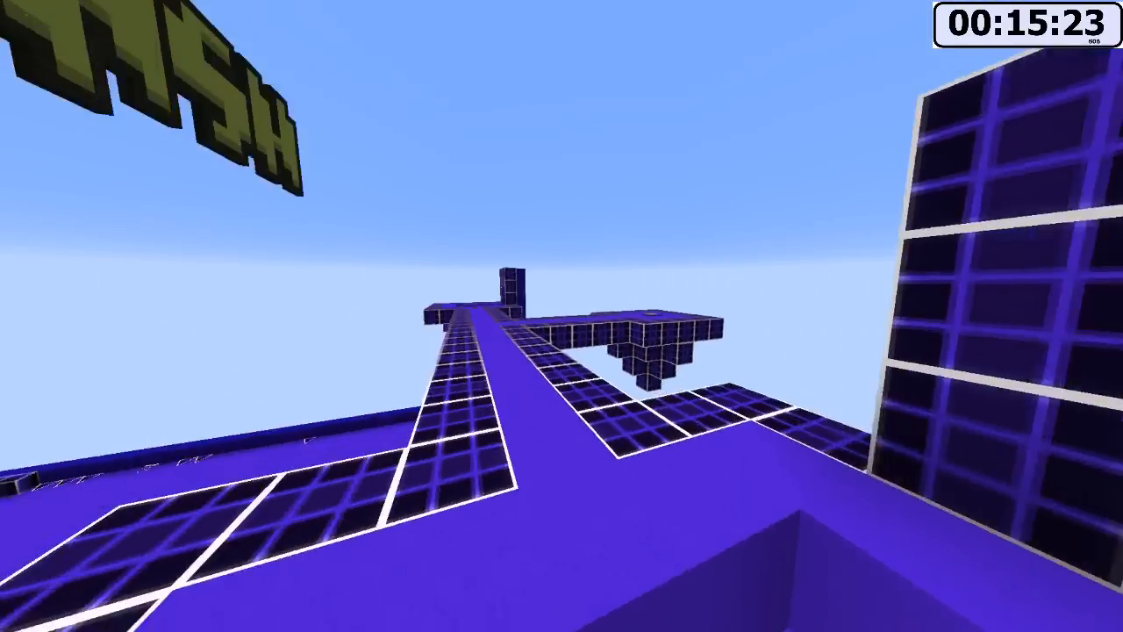
Pause the game after reaching the level portal showing three coins and Completed: 100%
key(Escape)
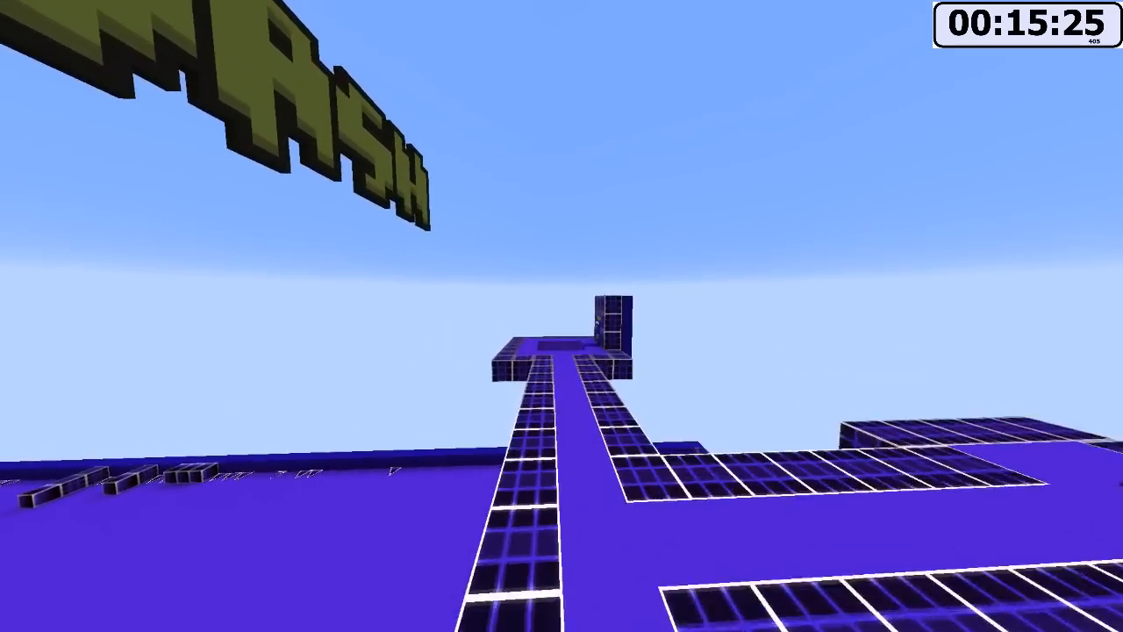
mouse_move(562, 316)
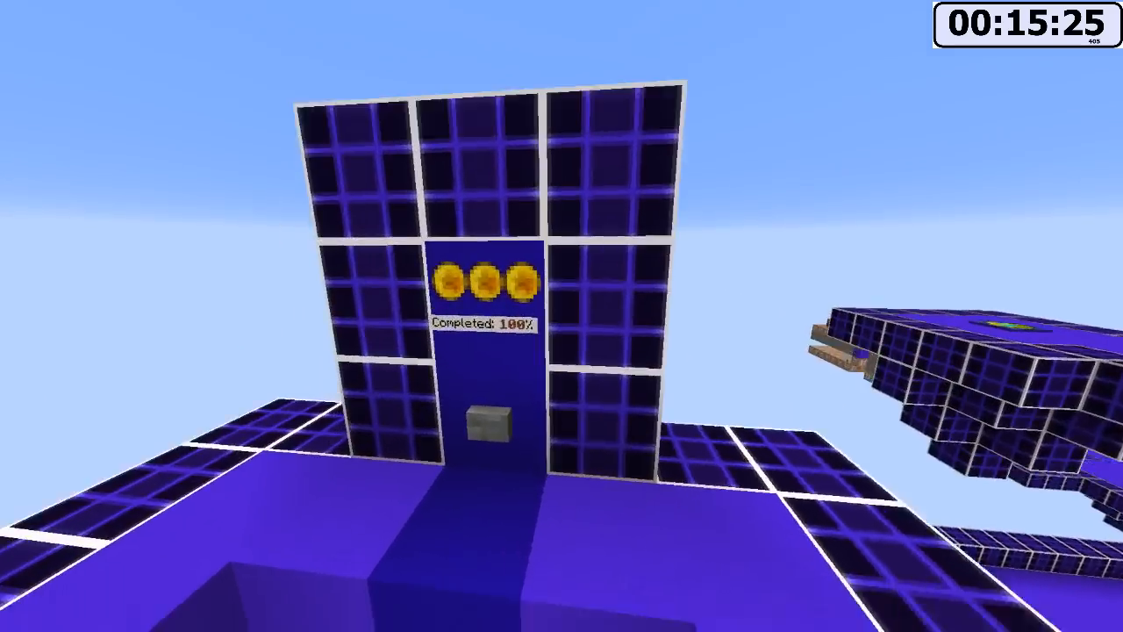
mouse_move(561, 316)
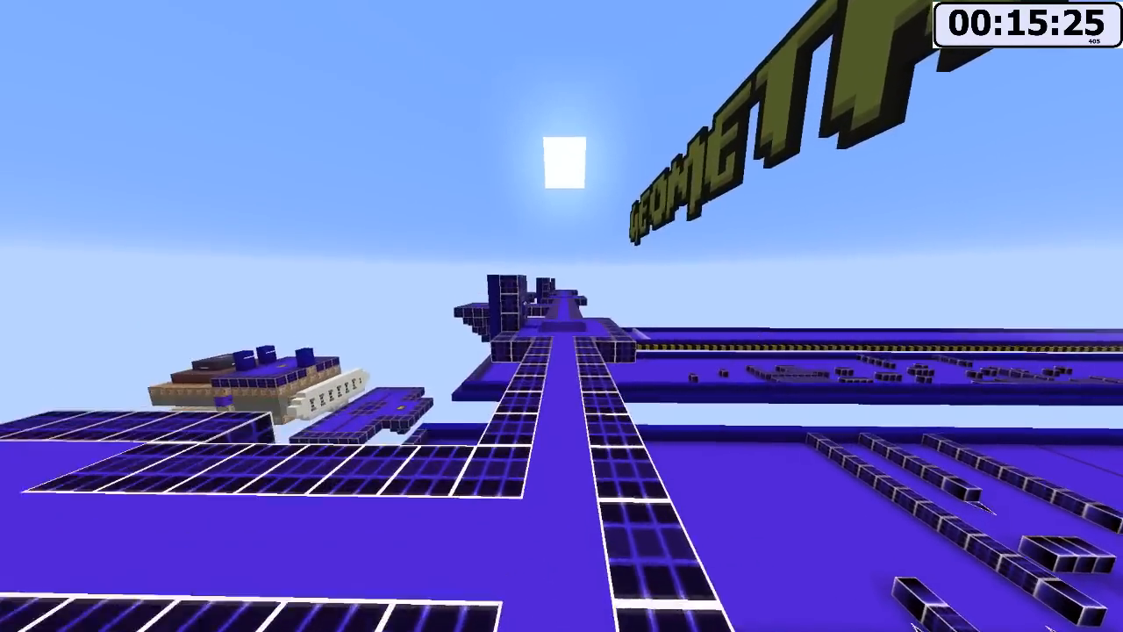
mouse_move(562, 316)
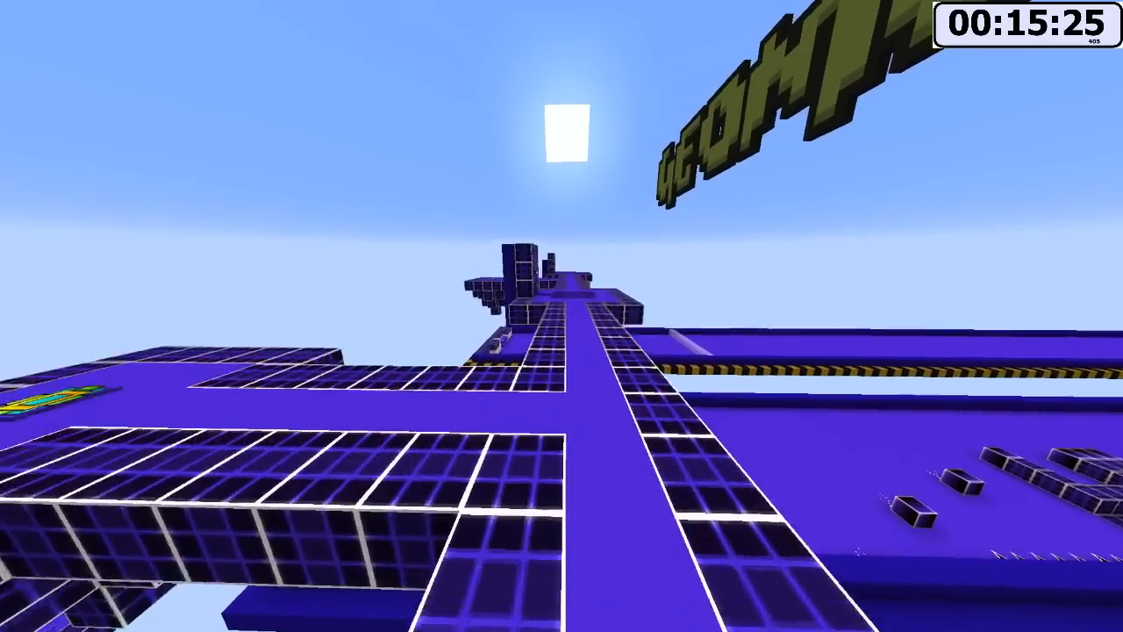
mouse_move(562, 316)
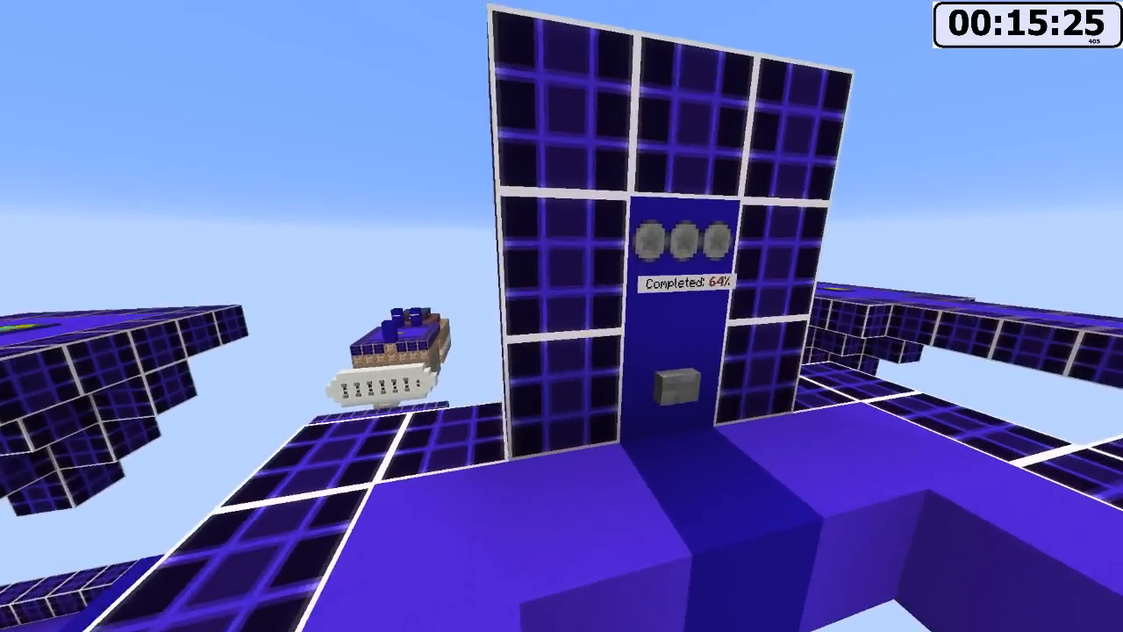
mouse_move(561, 316)
text(3)
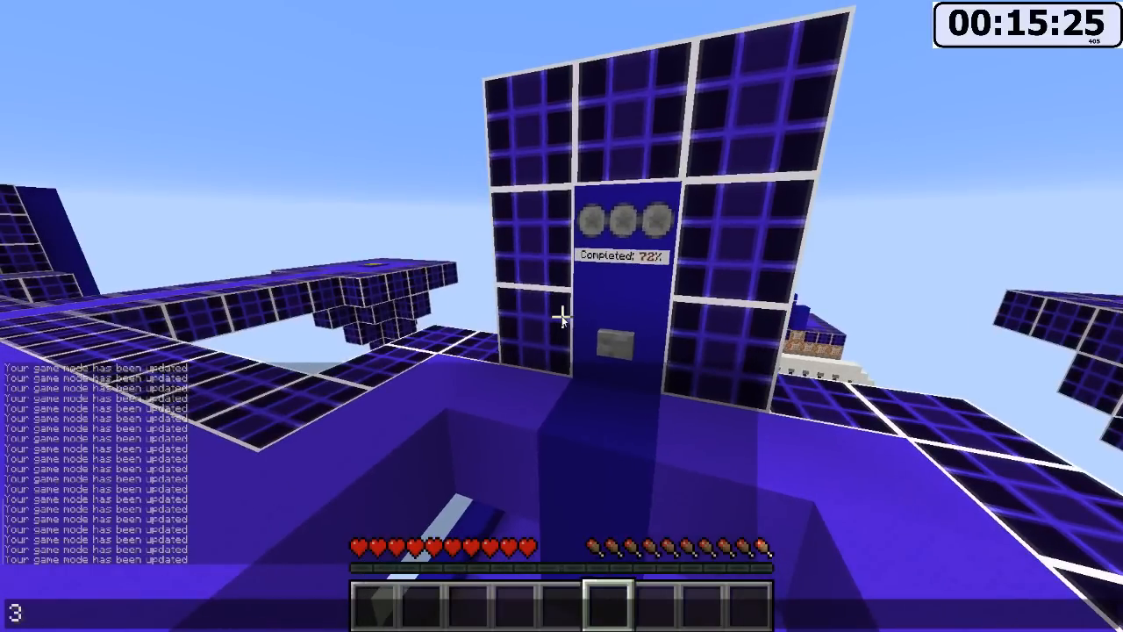
text(2)
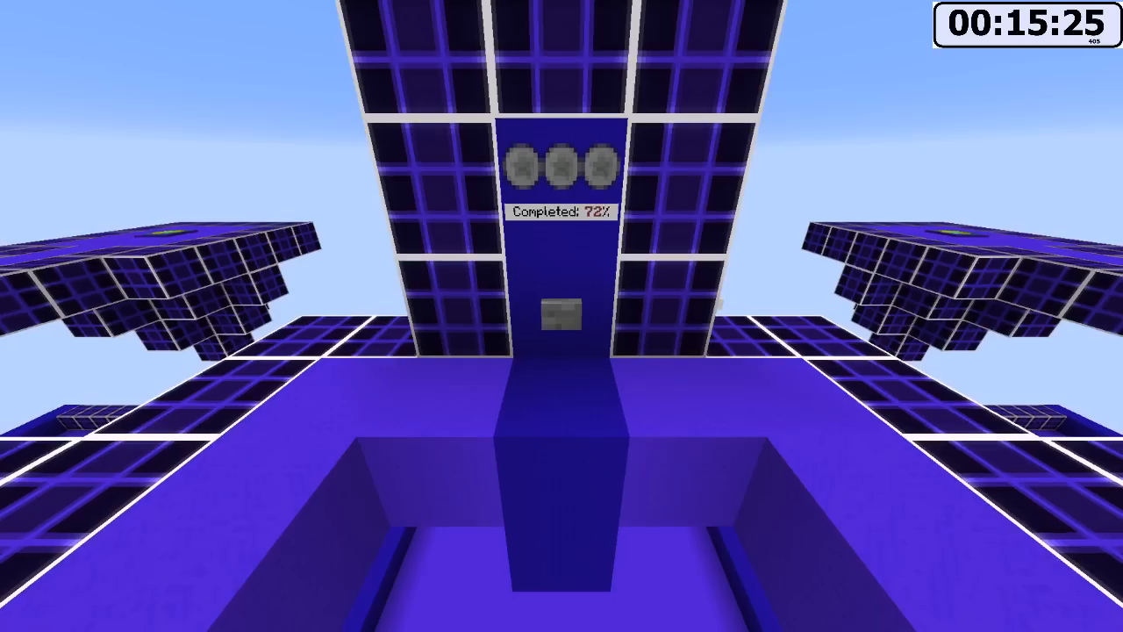
mouse_move(562, 316)
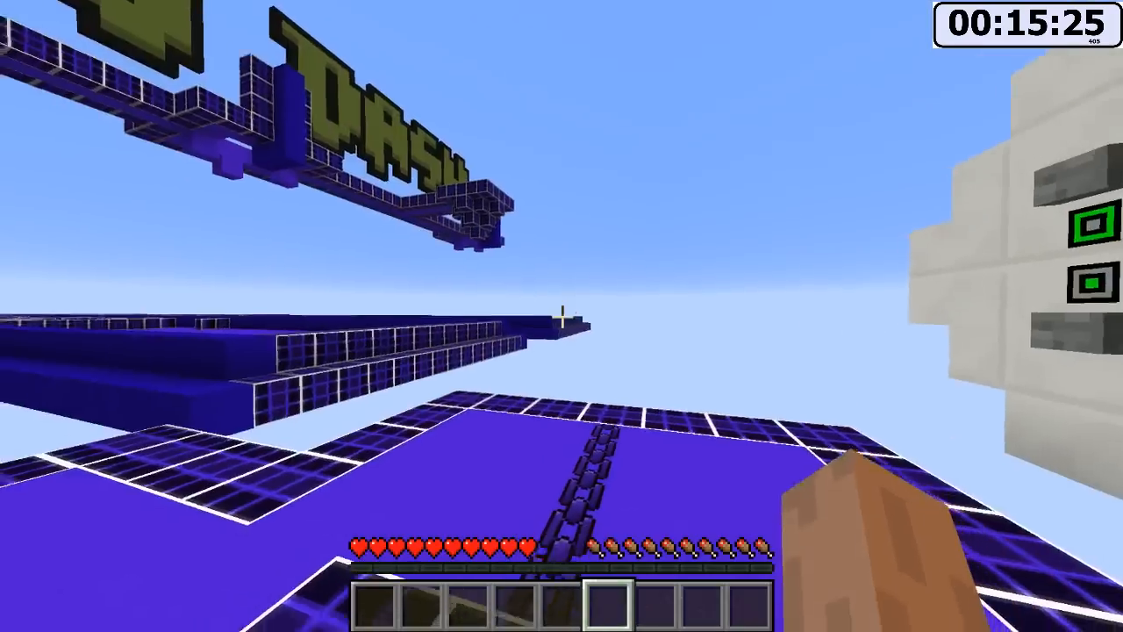
mouse_move(562, 316)
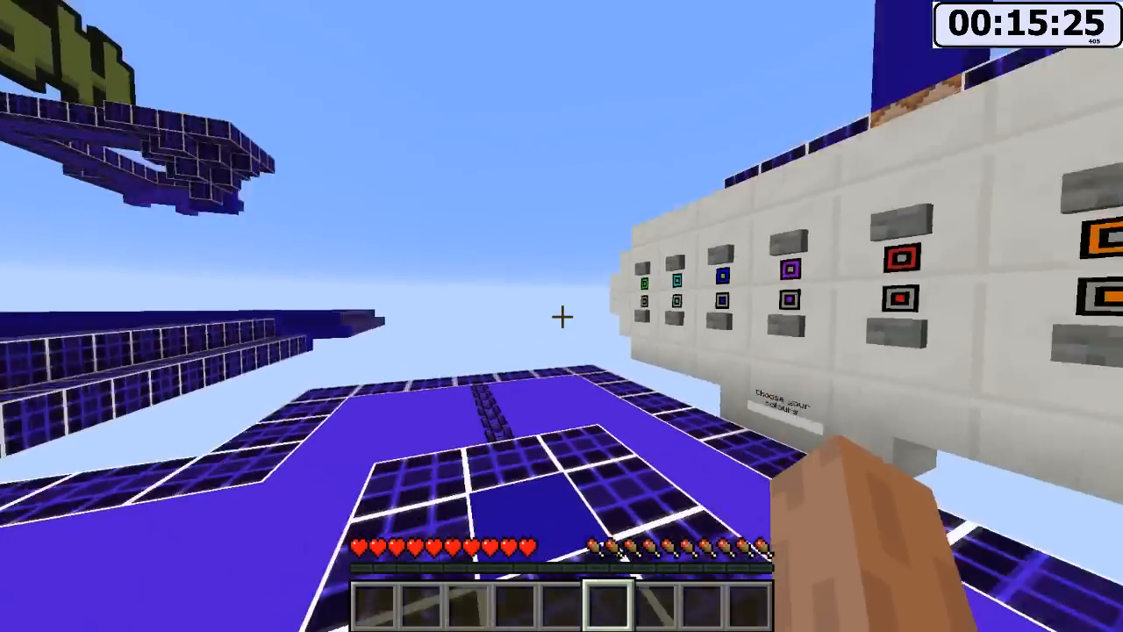
mouse_move(562, 316)
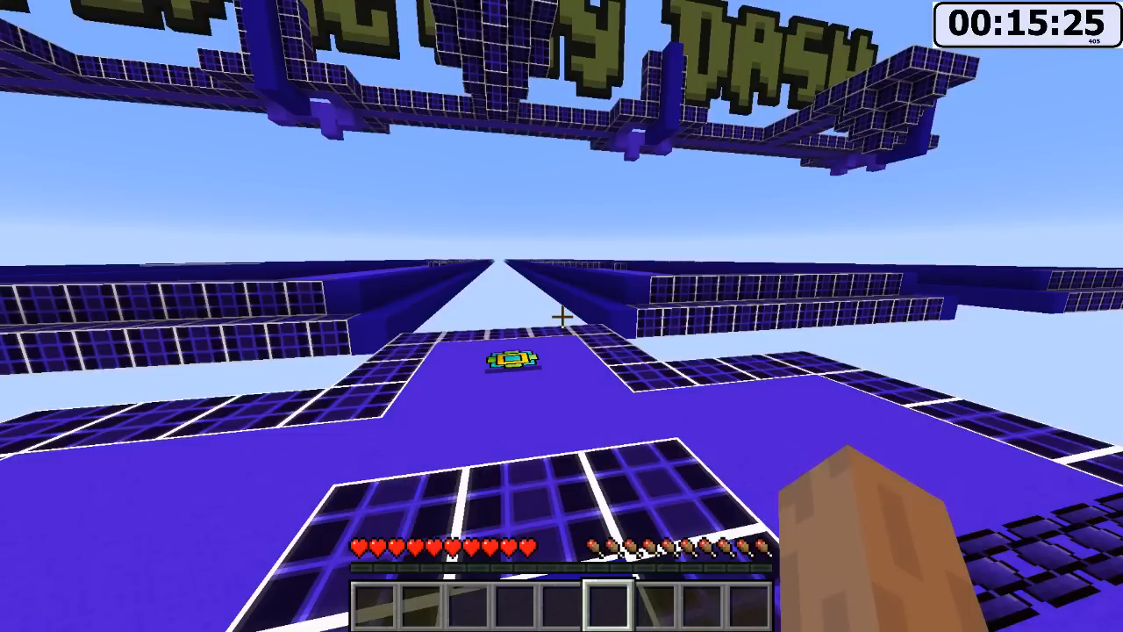